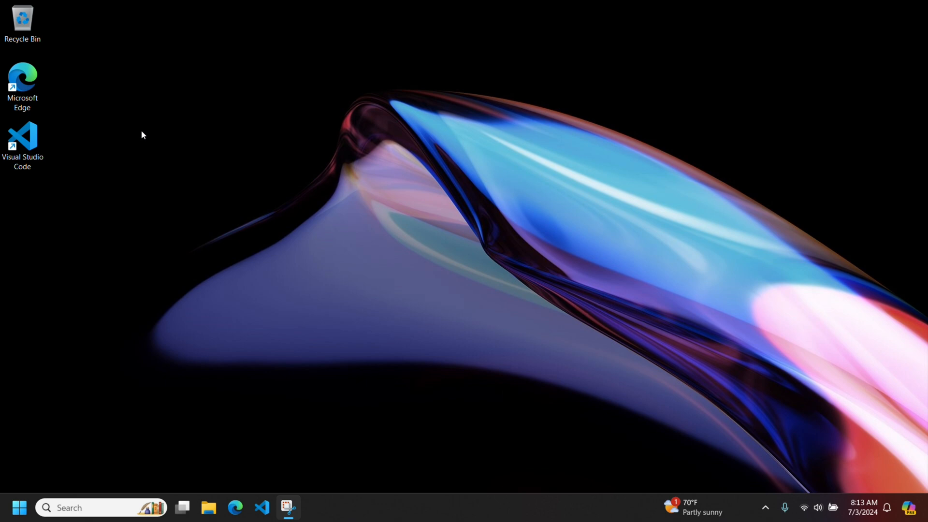
Step: Launch Edge and search the web for 'obs studio'
left_click(235, 507)
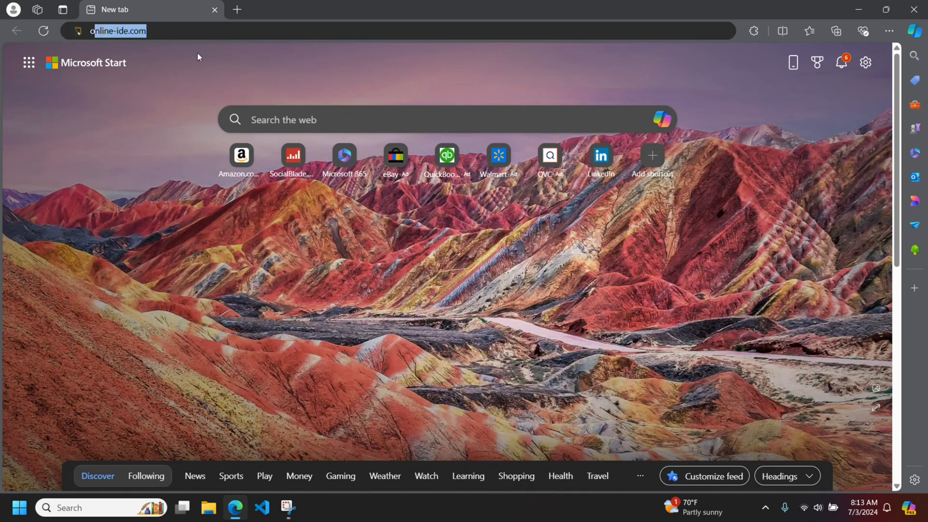
type("obs studio")
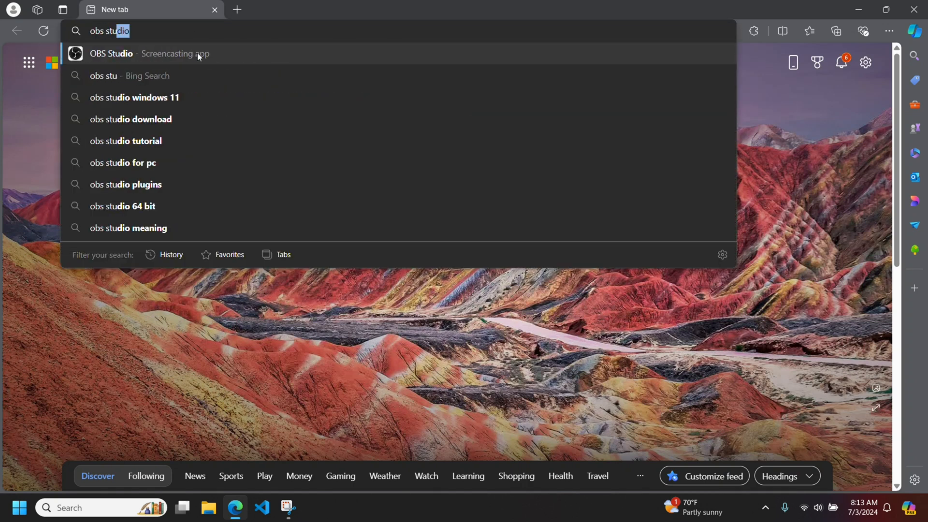
key("Enter")
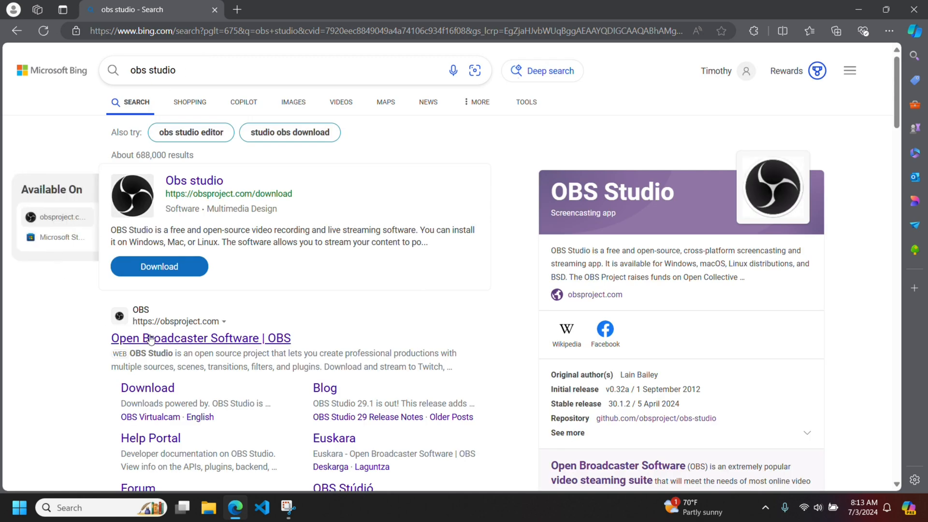
mouse_move(180, 348)
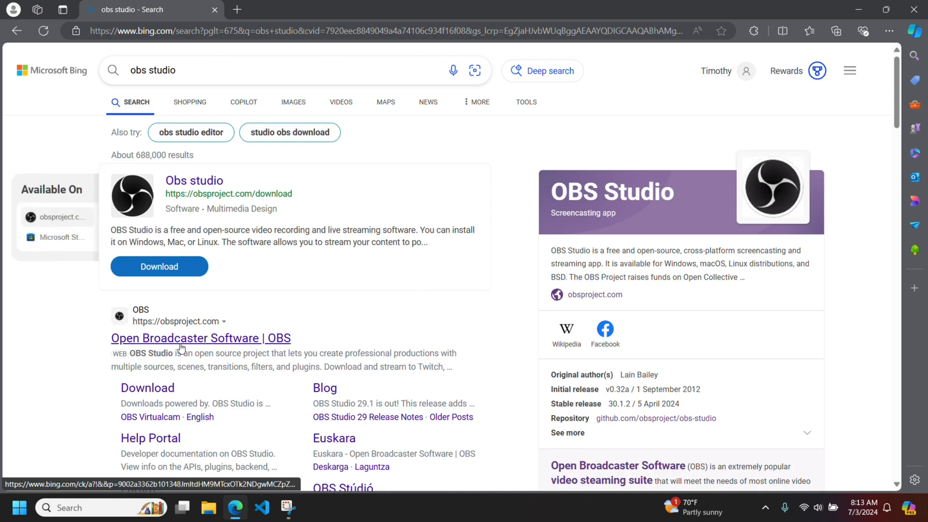
Step: Download the OBS Studio 30.1.2 Windows installer from obsproject.com
left_click(200, 339)
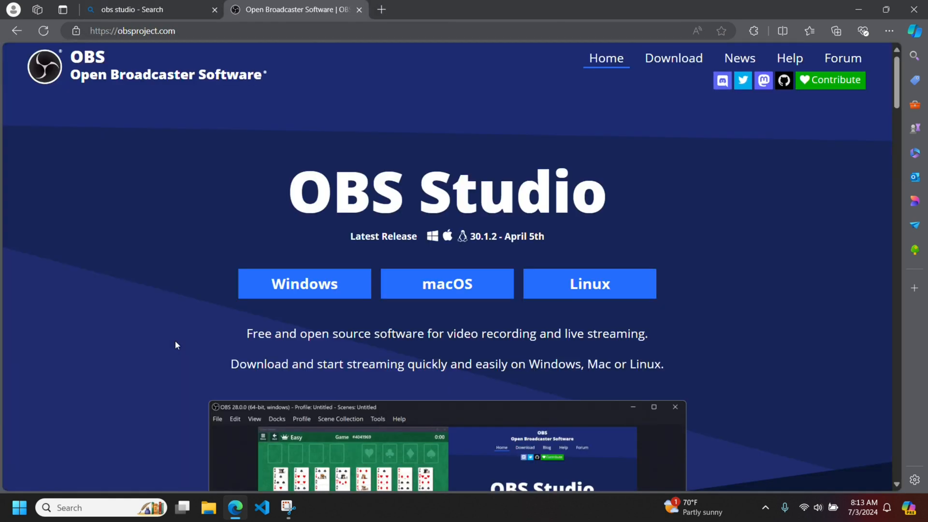
left_click(304, 283)
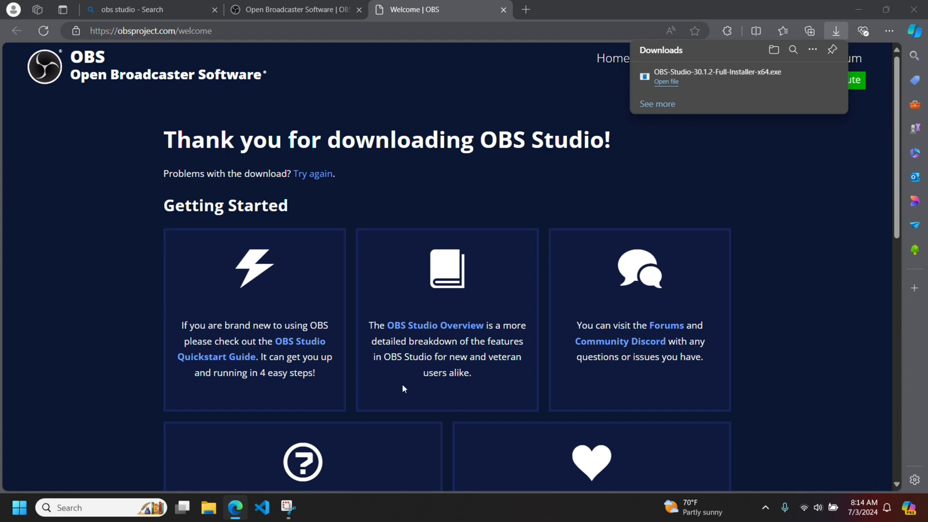
Step: Run the installer, accept the license, install to the default folder and finish launching OBS
left_click(666, 81)
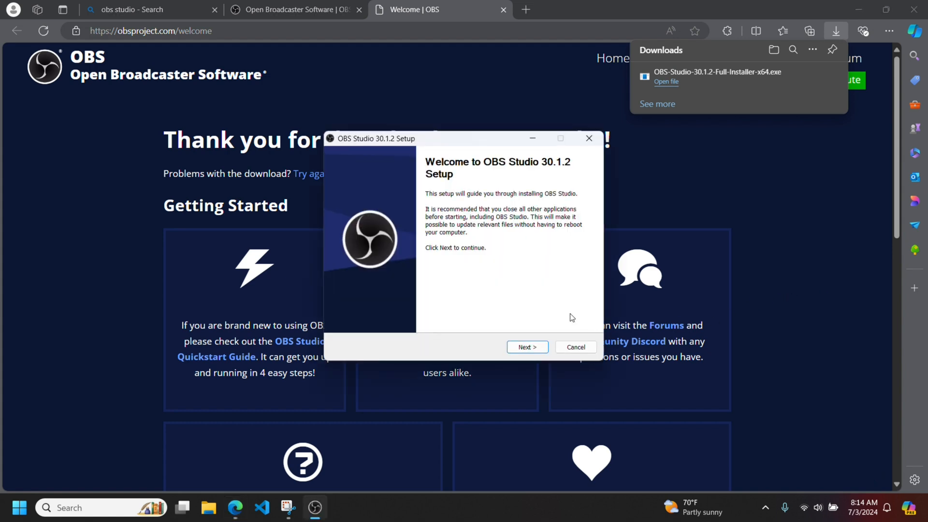
mouse_move(532, 257)
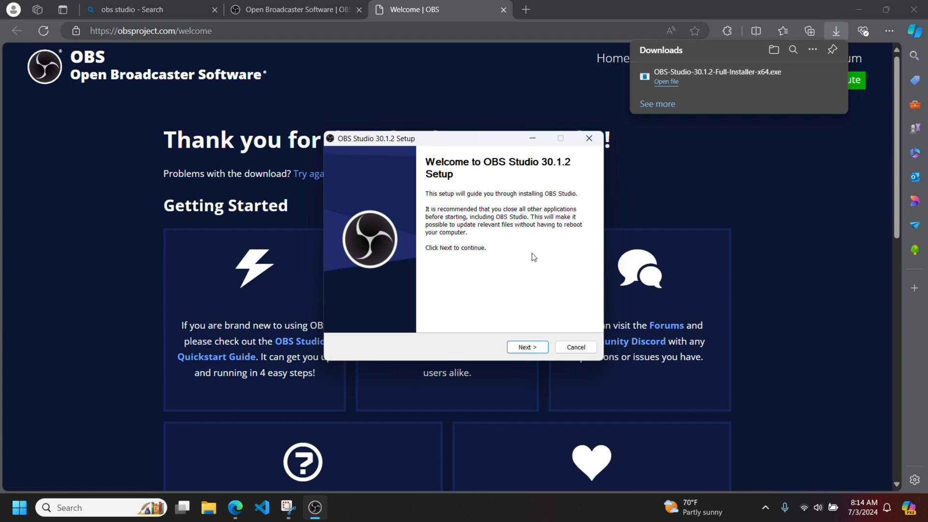
left_click(526, 348)
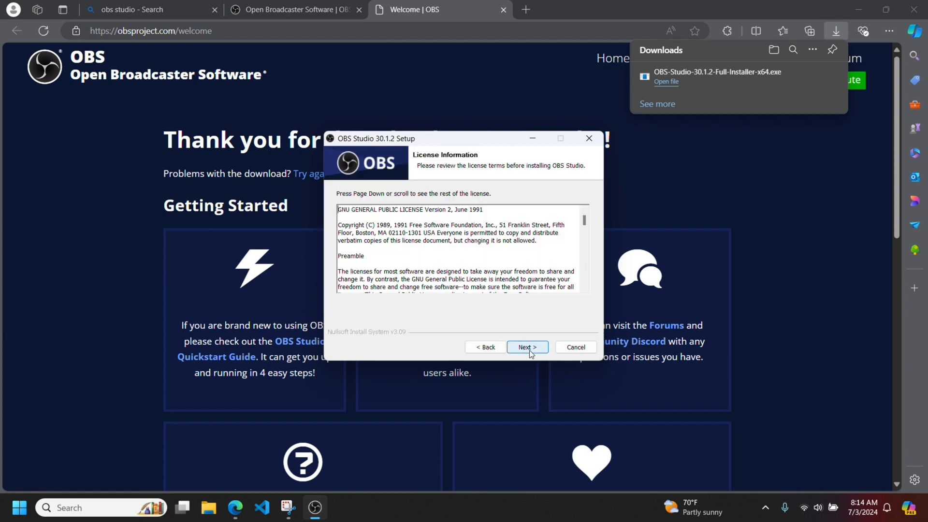
left_click(526, 347)
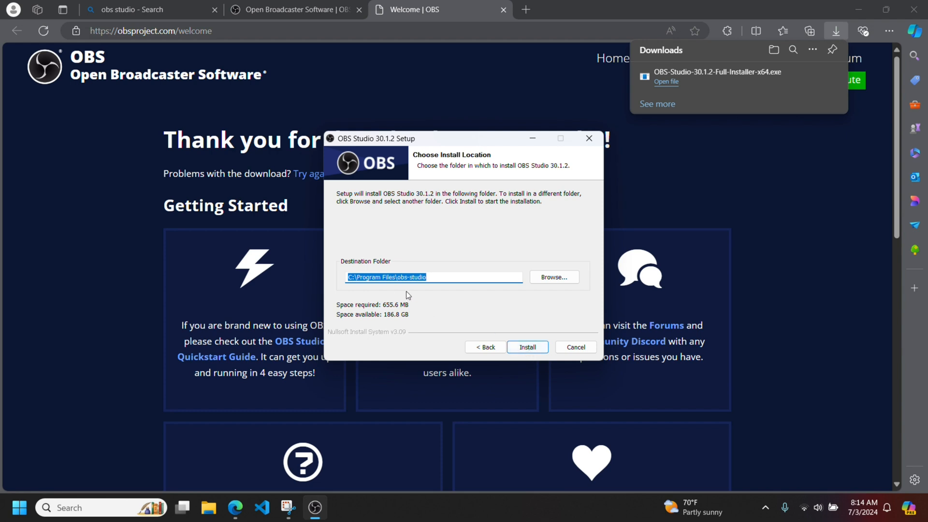
left_click(526, 347)
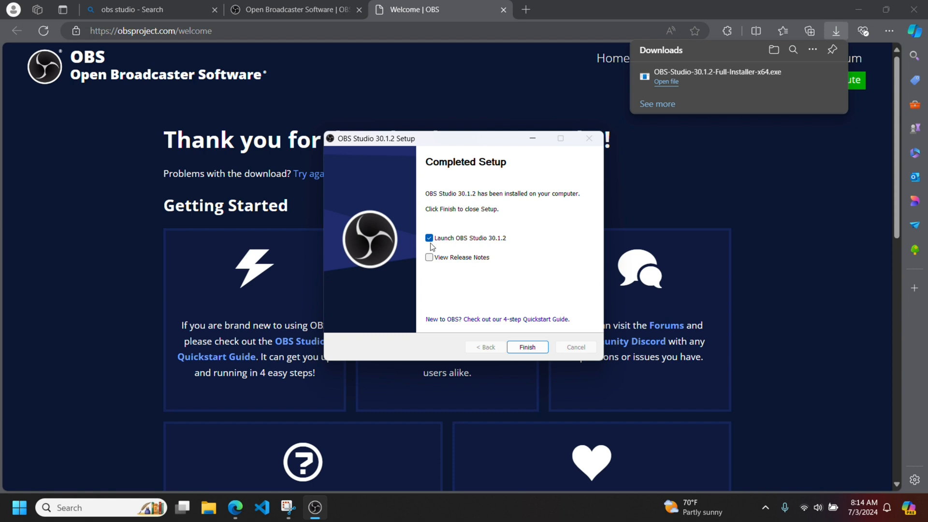
left_click(526, 347)
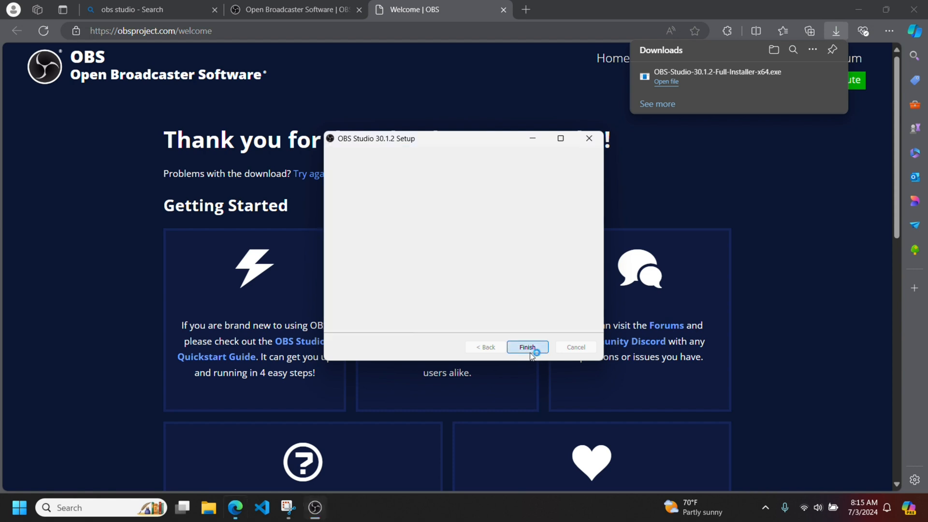
left_click(526, 347)
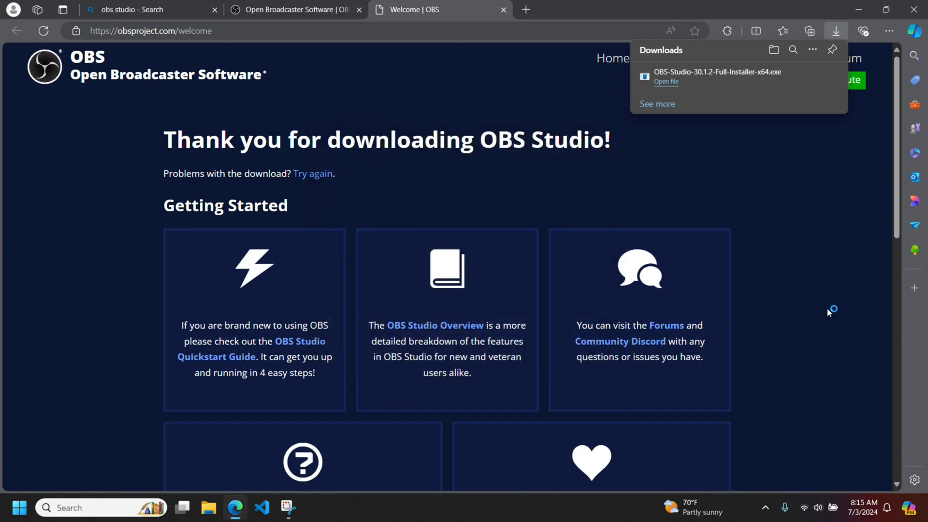
Step: Run the Auto-Configuration Wizard optimized just for recording and apply its 1920x1080, 60 FPS settings
left_click(665, 81)
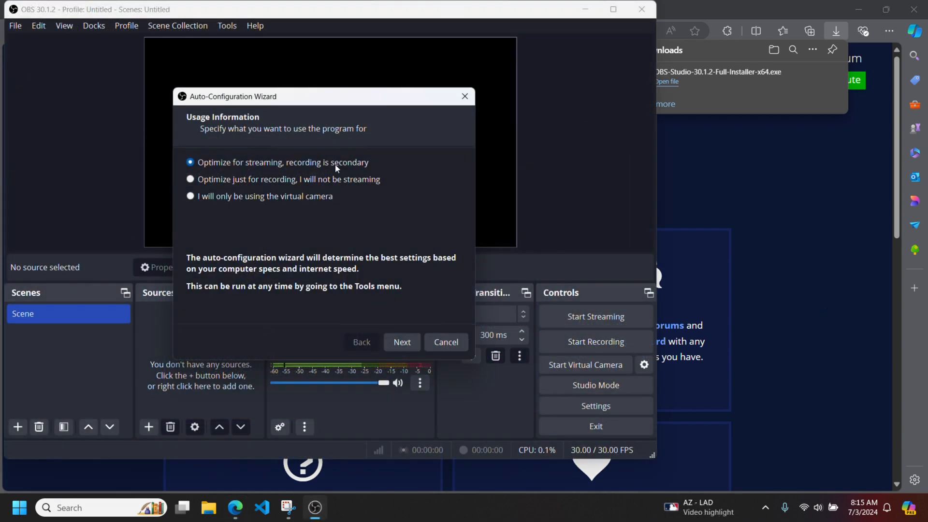
mouse_move(247, 199)
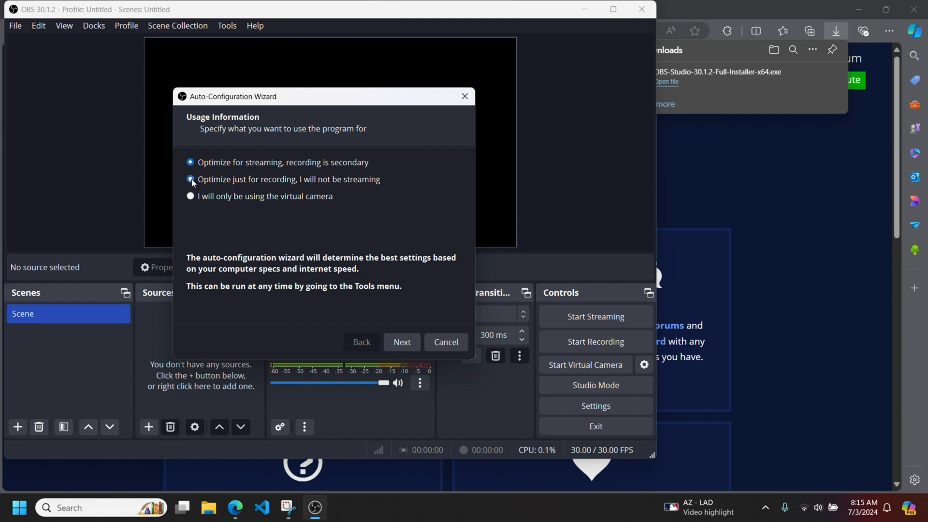
left_click(402, 341)
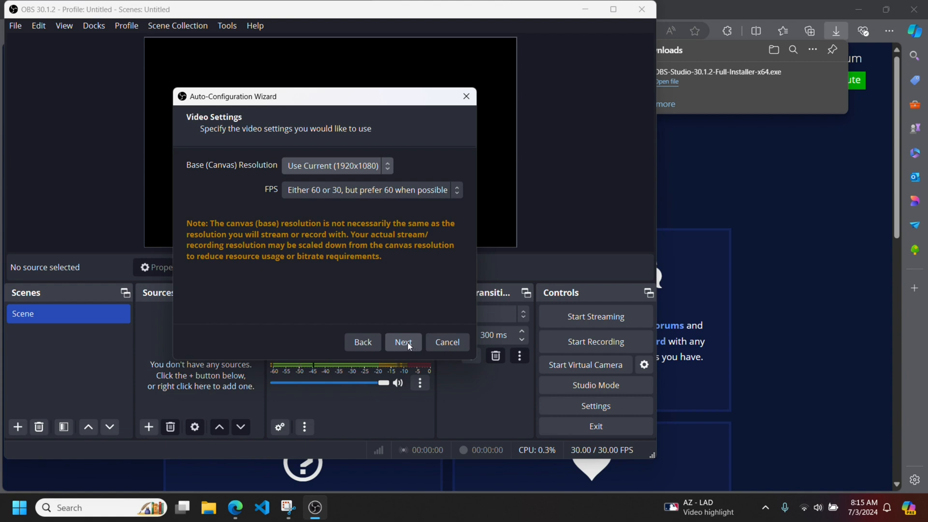
left_click(403, 342)
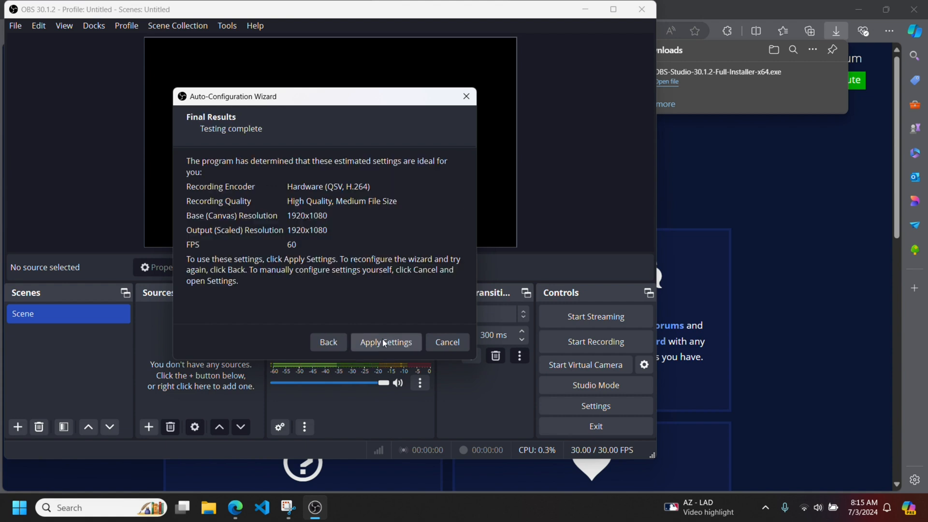
left_click(386, 343)
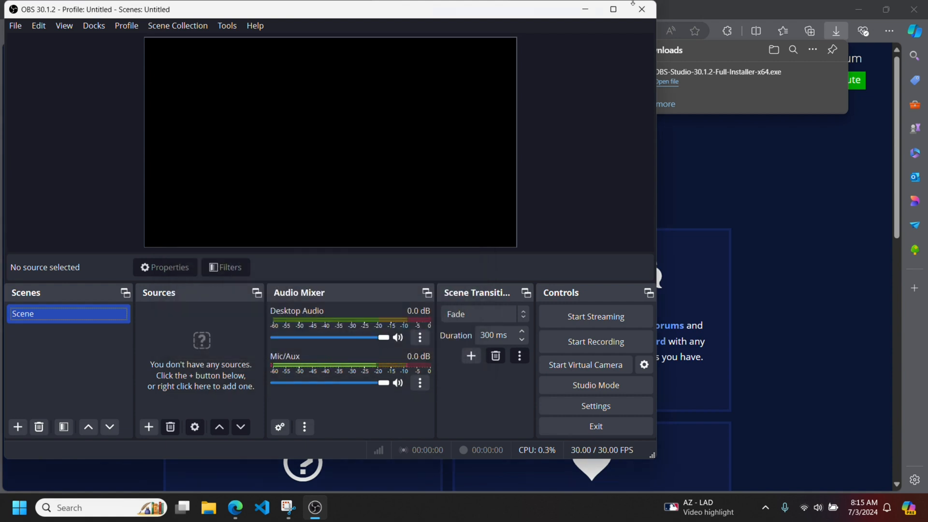
Step: Maximize OBS and add a Display Capture source of the primary 1920x1080 monitor
left_click(613, 9)
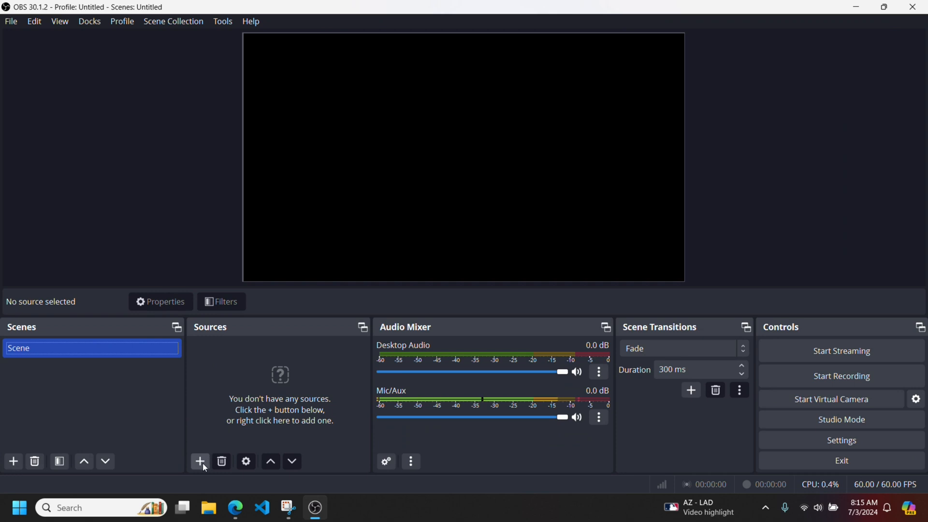
mouse_move(199, 461)
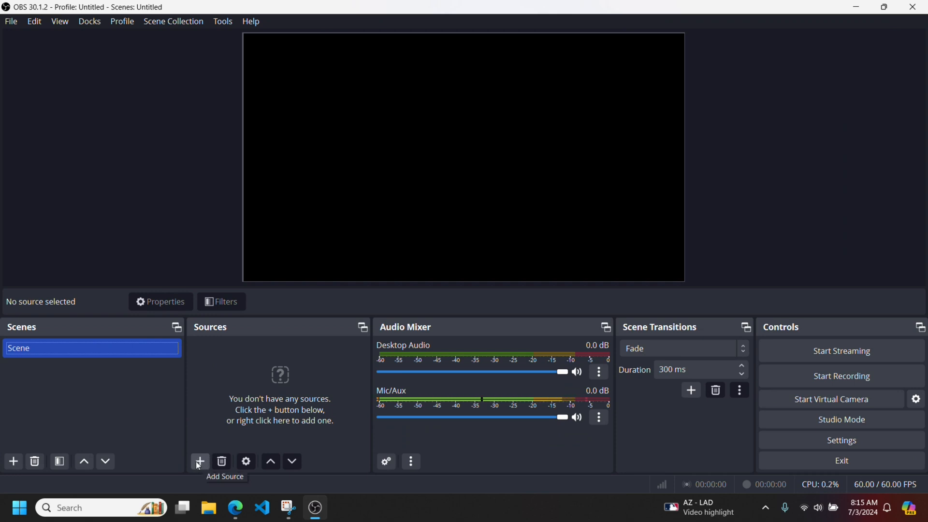
left_click(200, 461)
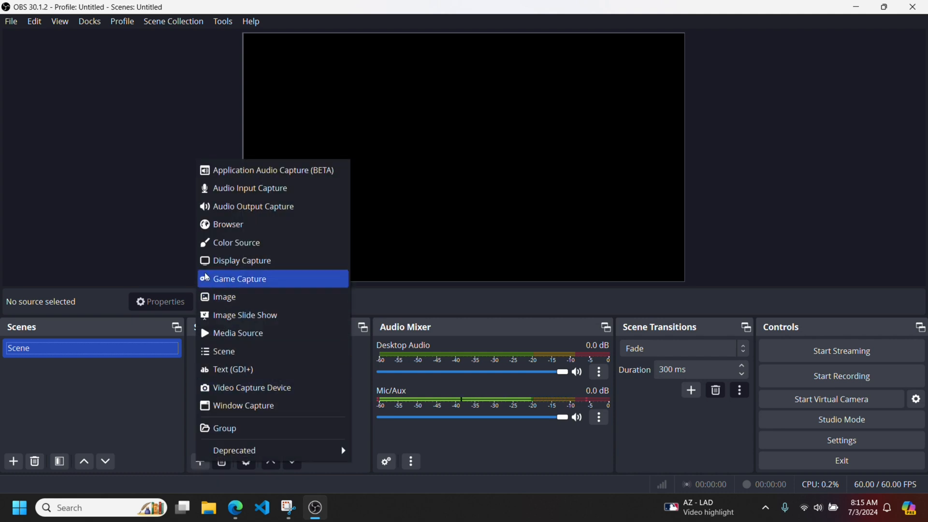
left_click(242, 260)
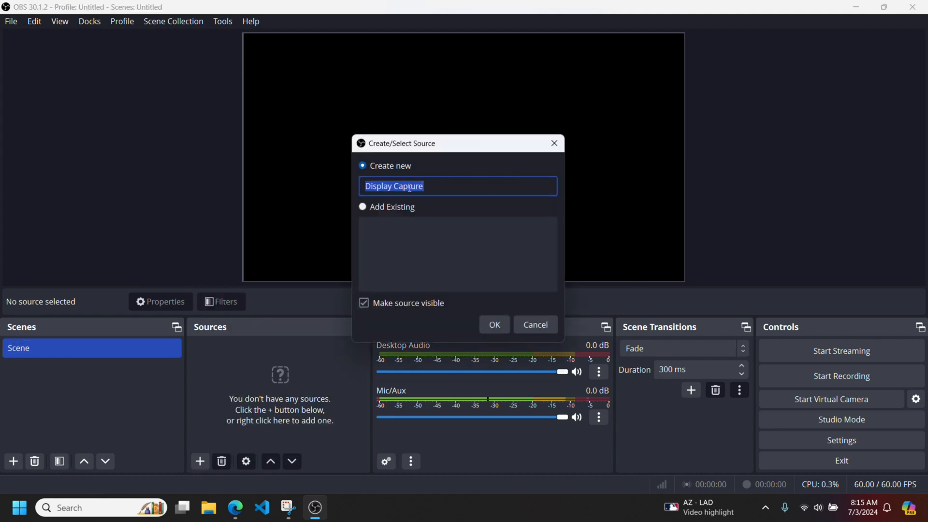
left_click(494, 325)
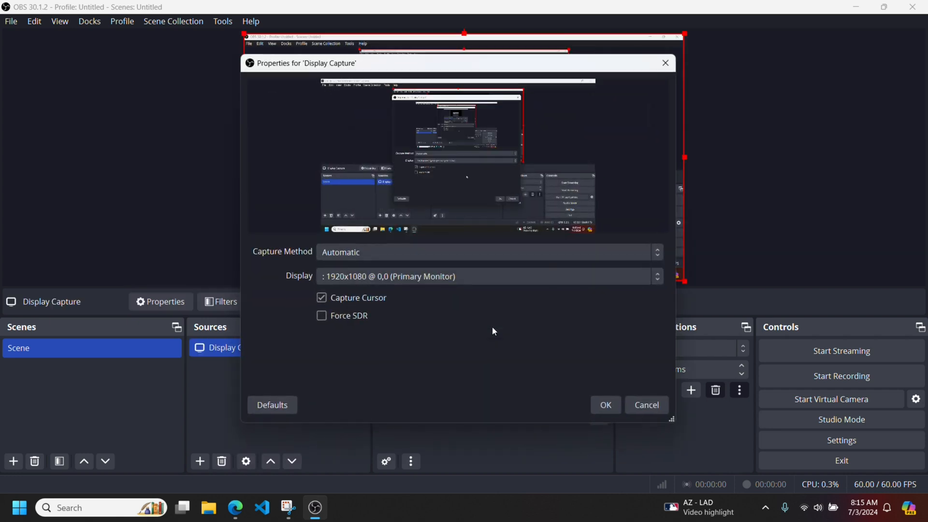
mouse_move(584, 396)
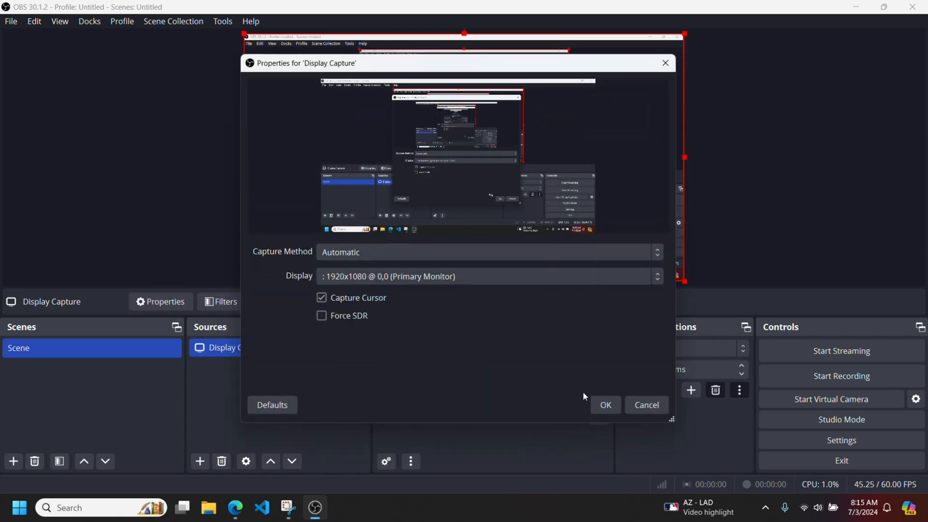
left_click(605, 405)
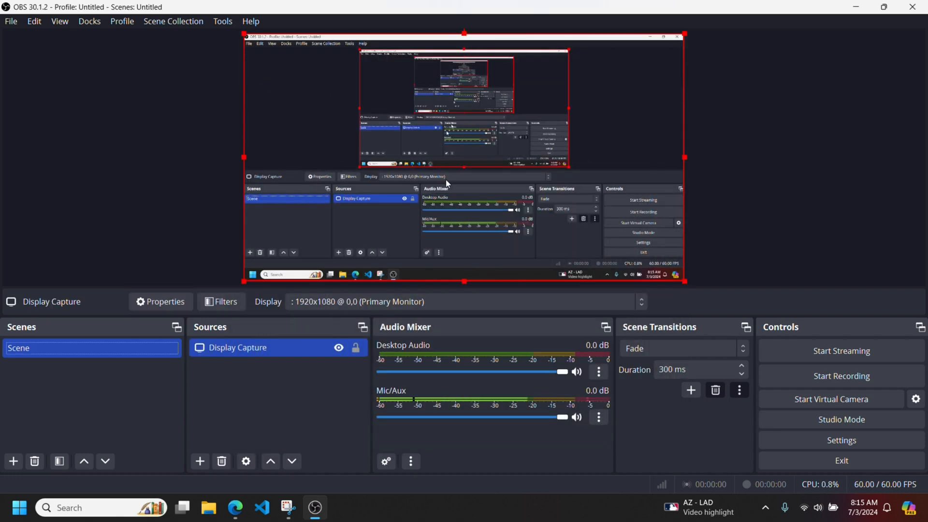
mouse_move(569, 155)
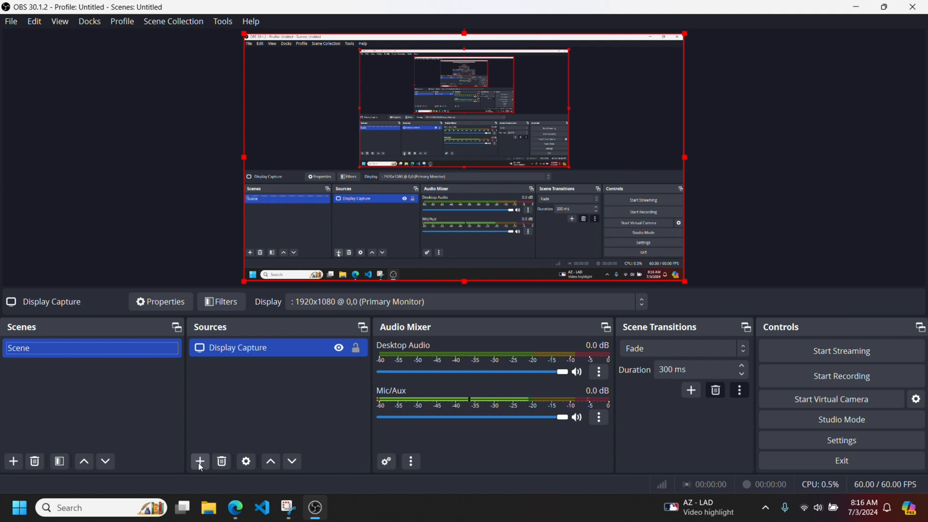
left_click(199, 461)
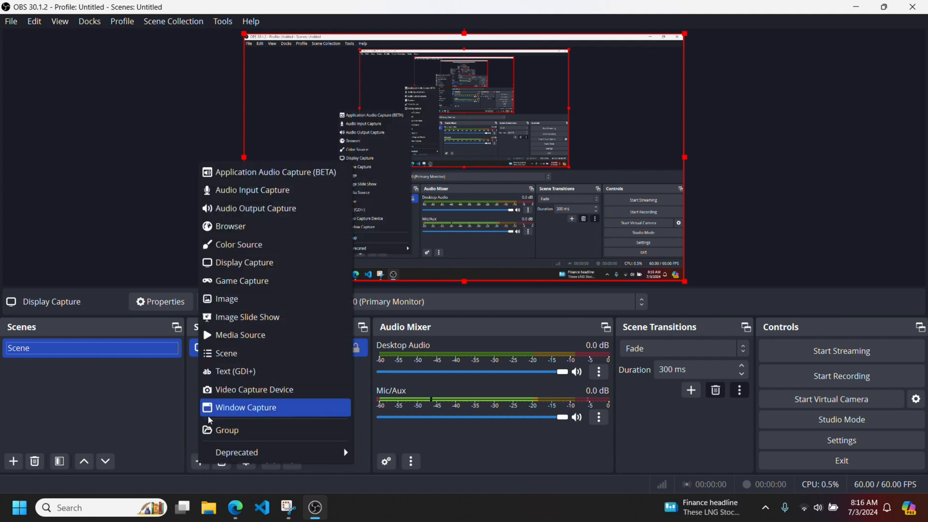
Step: Add a Video Capture Device webcam source and drag it to the canvas's top-right corner
left_click(256, 390)
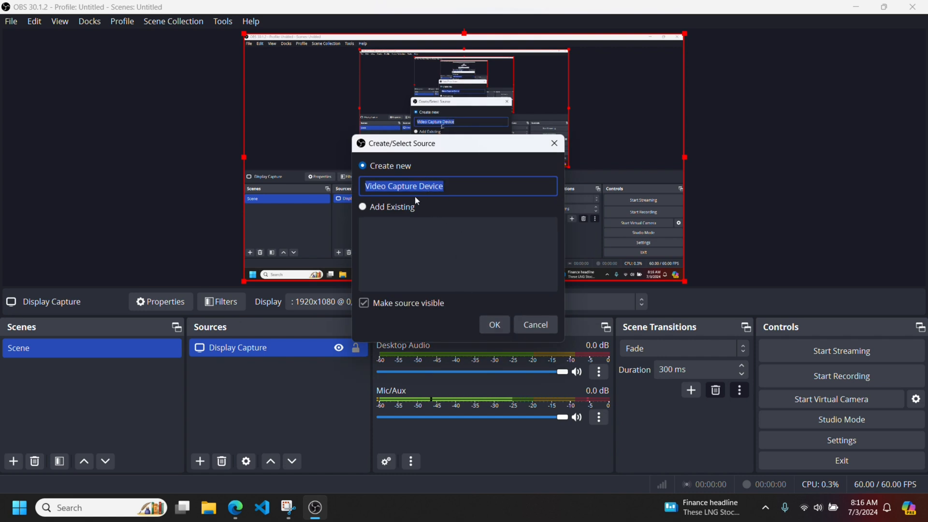
left_click(494, 325)
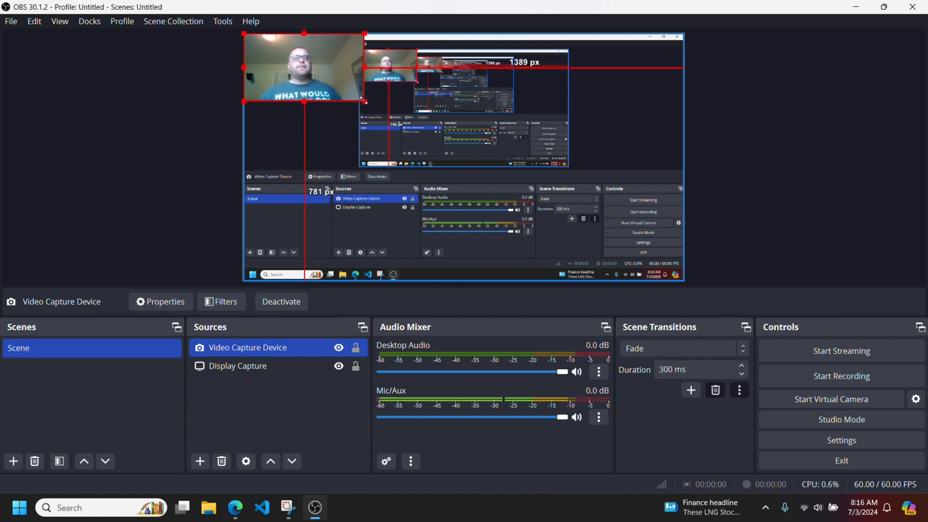
left_click_drag(303, 66, 623, 67)
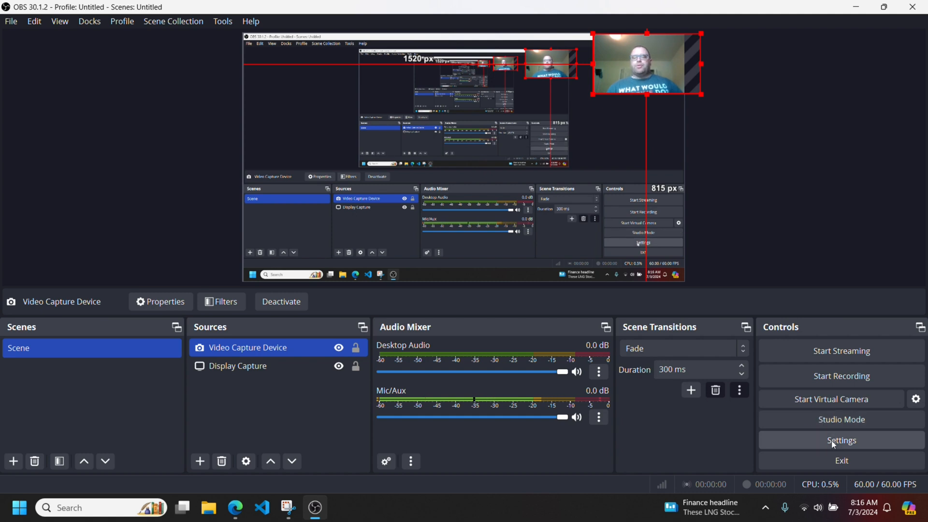
Step: Assign Ctrl+Alt+Z/X/P/U as the start, stop, pause and unpause recording hotkeys in Settings
left_click(840, 440)
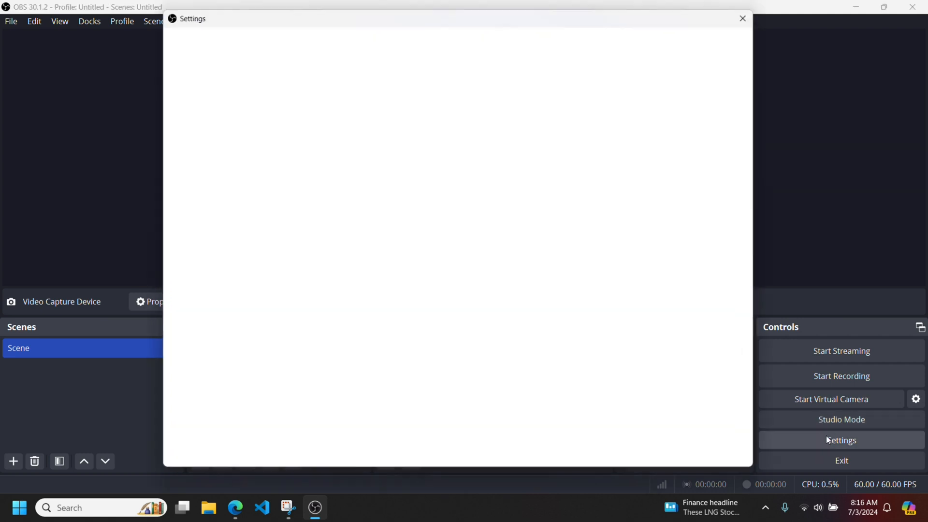
left_click(840, 440)
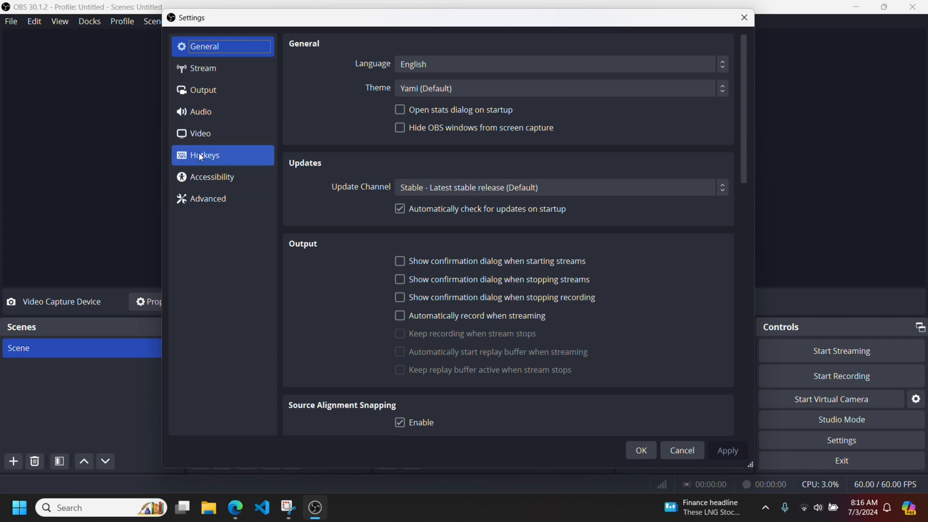
left_click(204, 154)
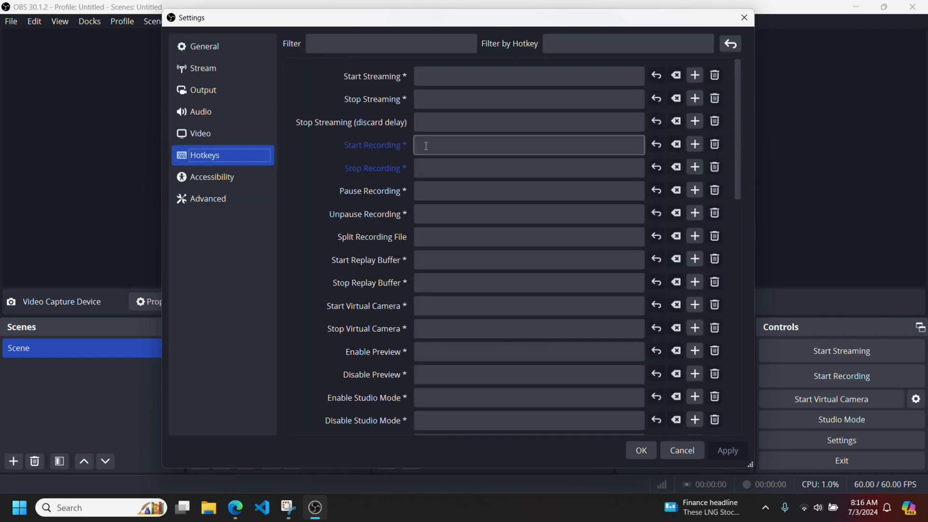
left_click(528, 144)
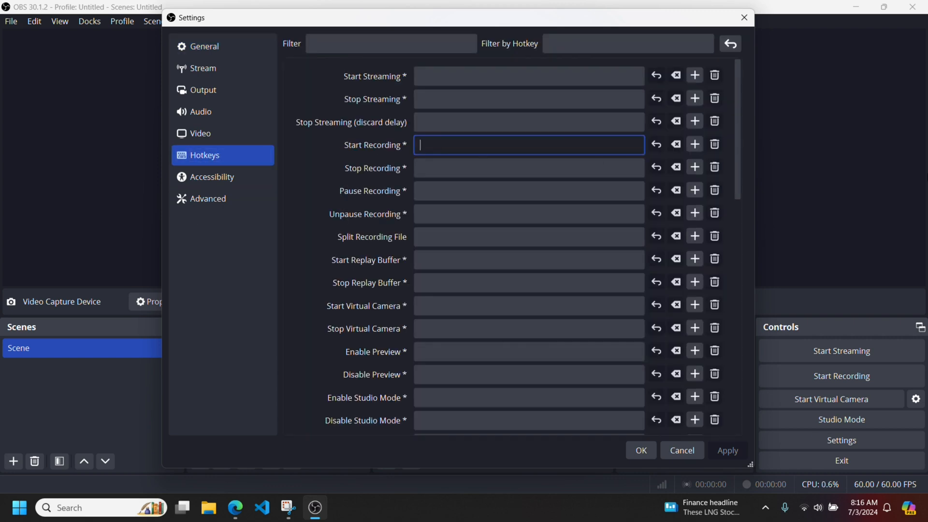
mouse_move(919, 177)
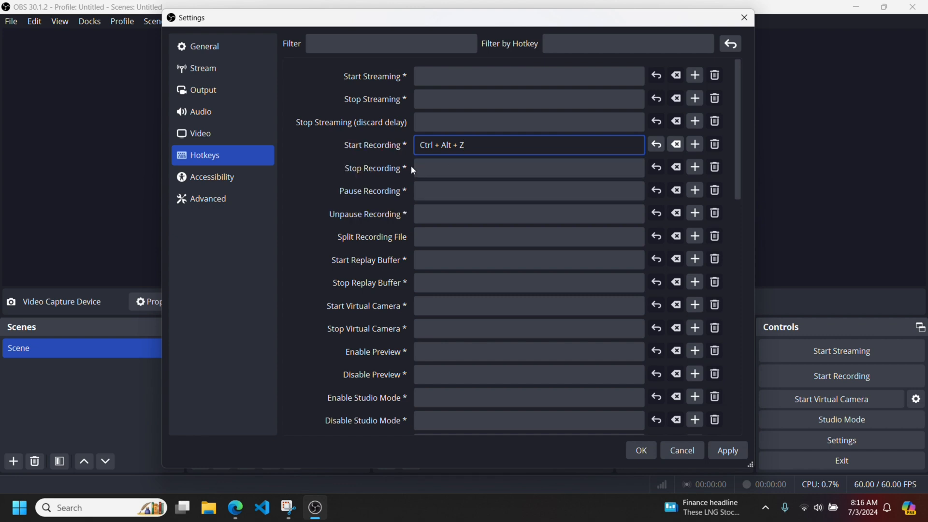
left_click(528, 167)
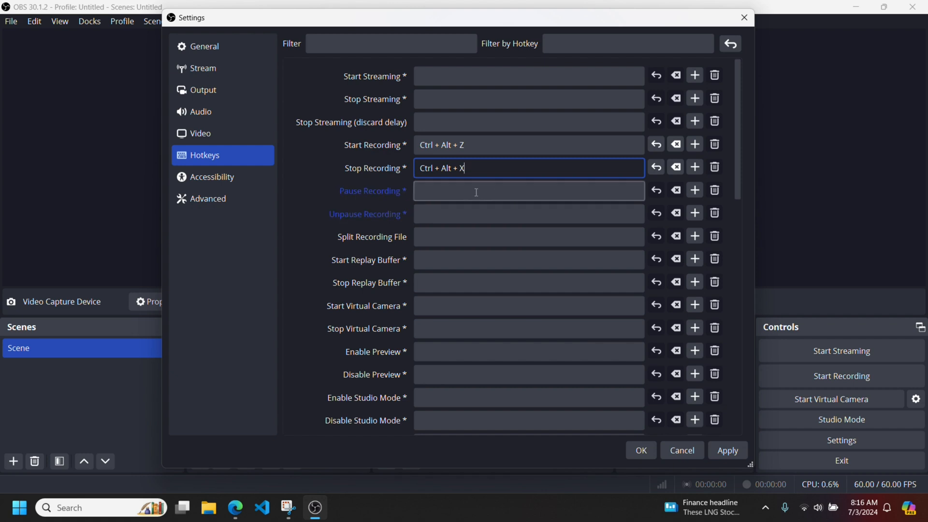
left_click(528, 190)
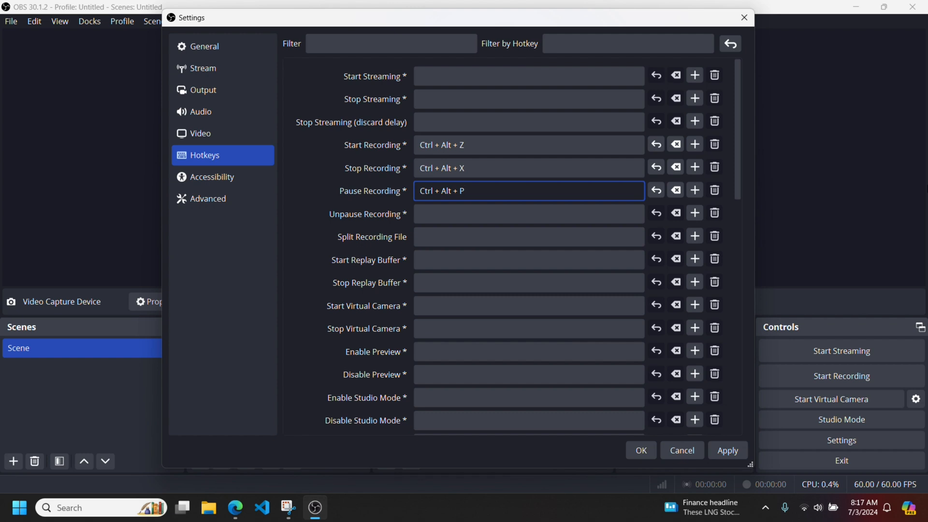
left_click(527, 214)
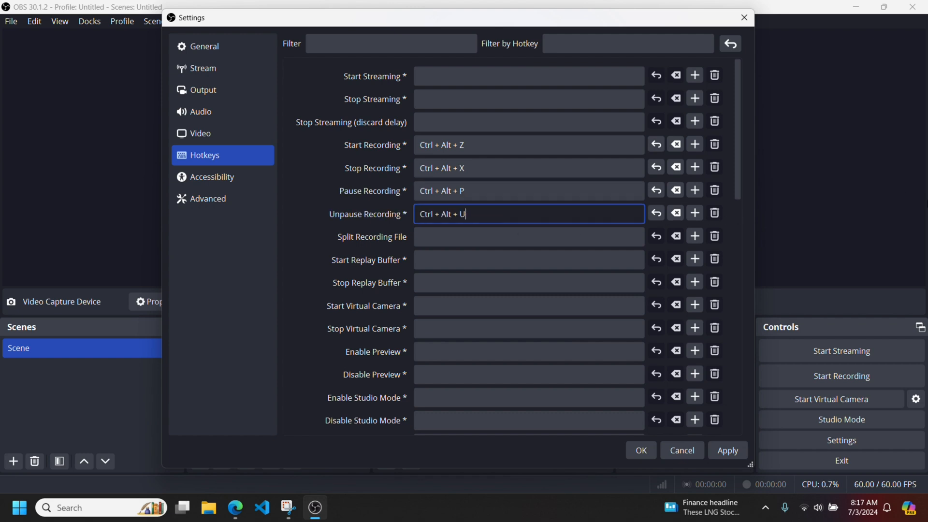
left_click(727, 450)
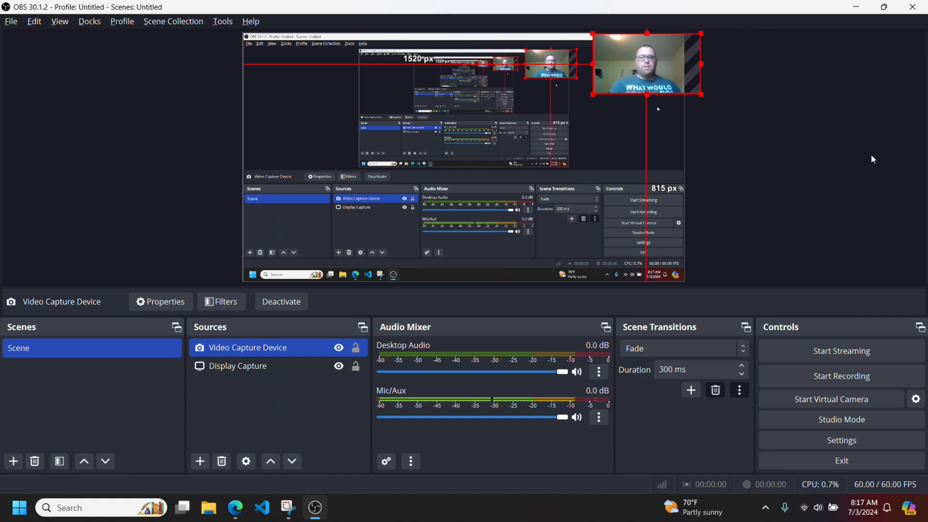
Step: Start a recording and hide OBS behind the browser
left_click(841, 376)
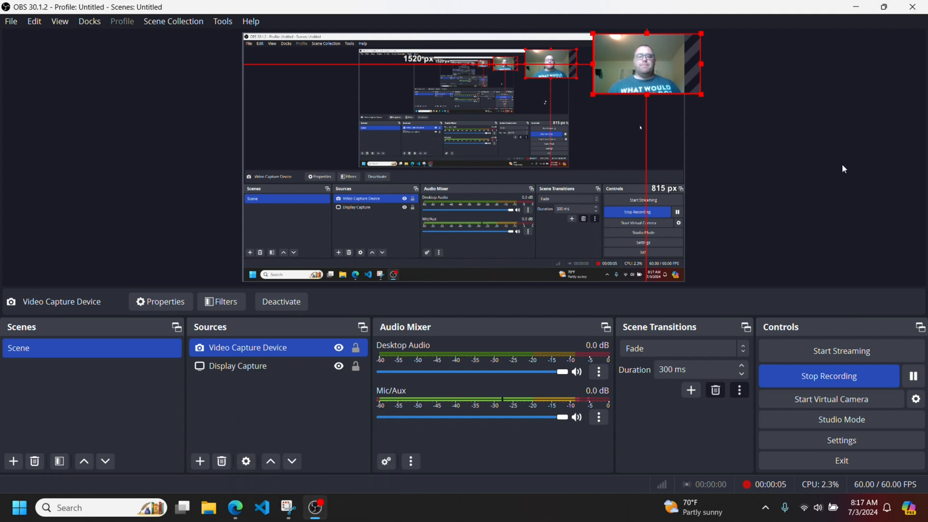
left_click(235, 508)
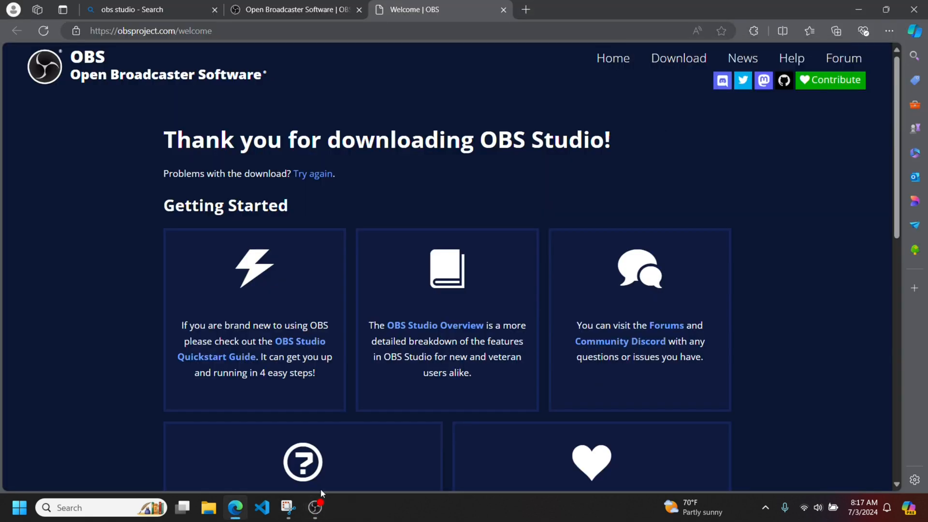
mouse_move(767, 136)
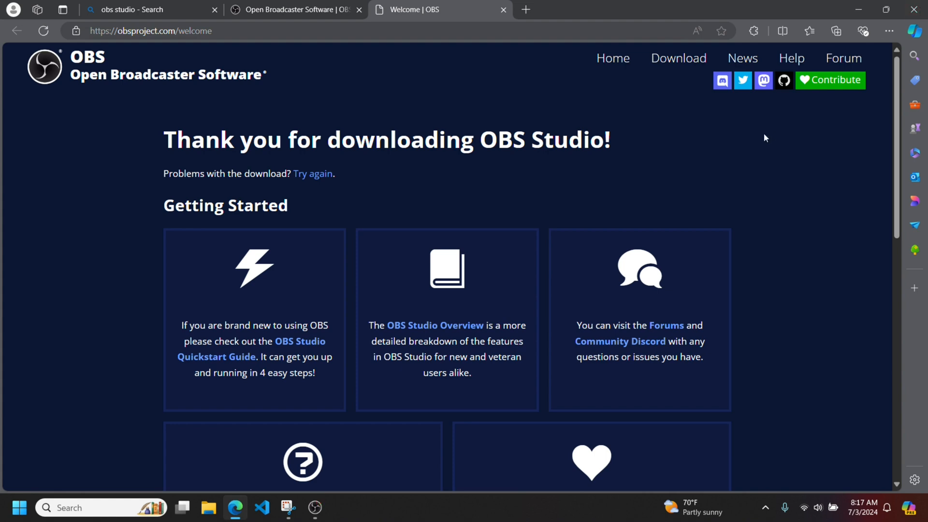
mouse_move(335, 513)
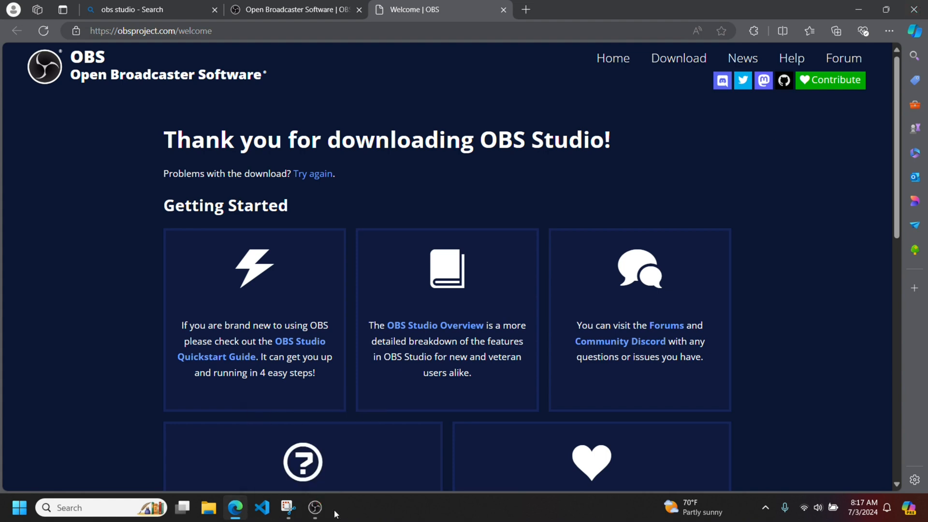
mouse_move(409, 299)
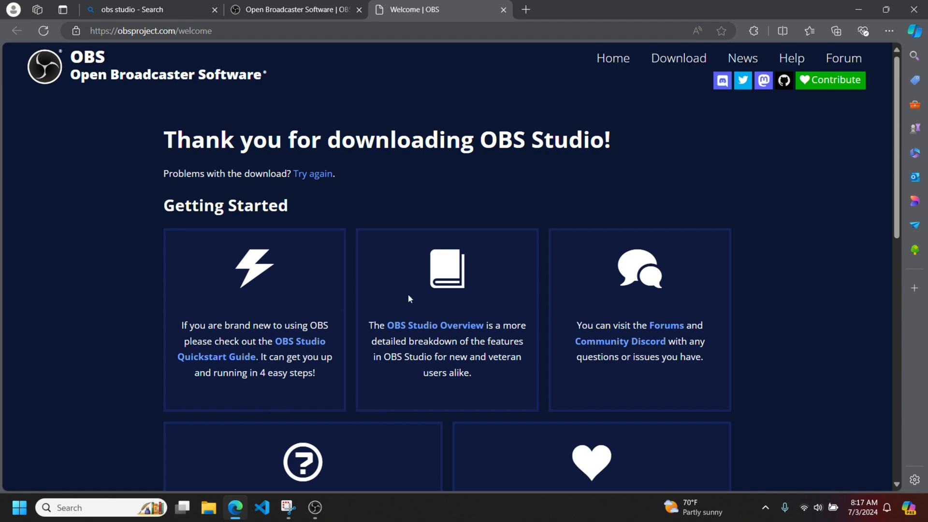